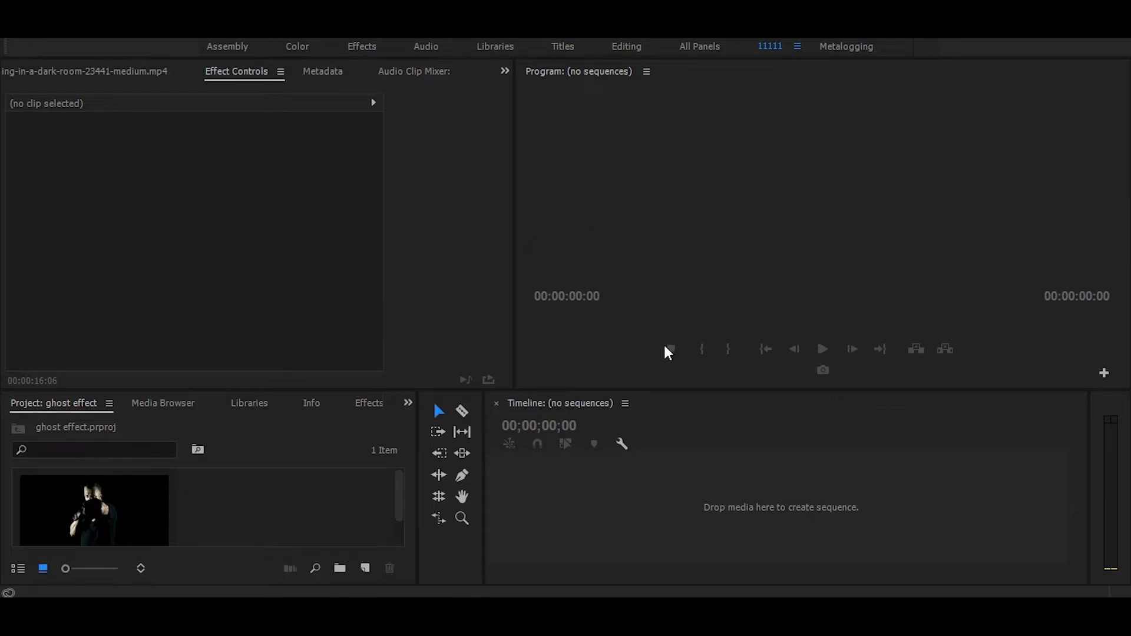
{"action": "mouse_move", "coordinate": [545, 235]}
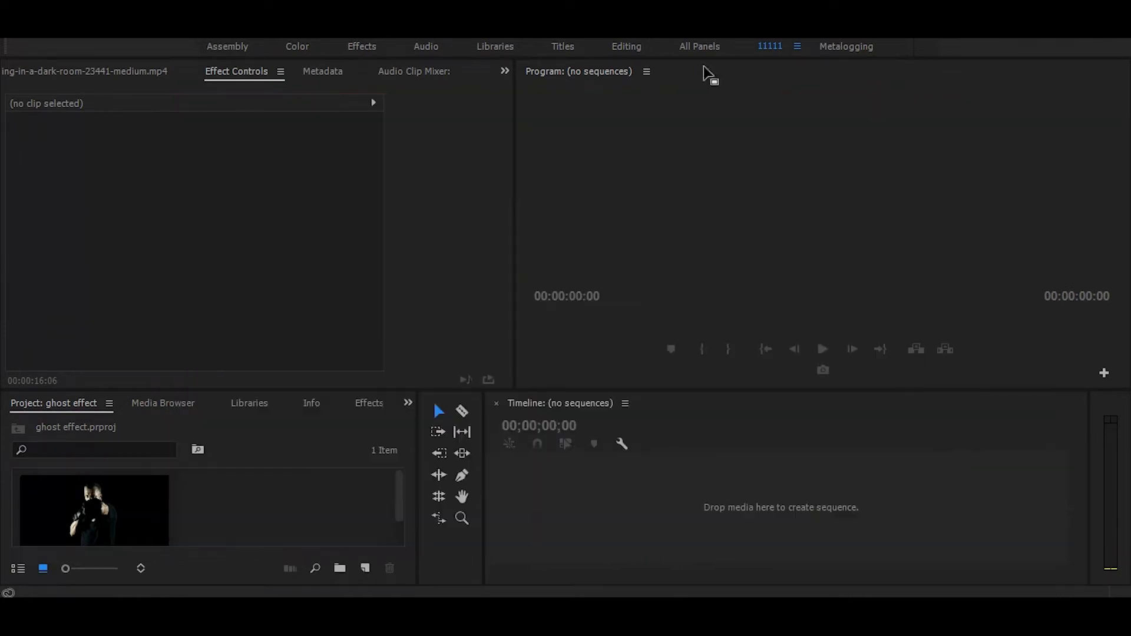
Create a new sequence from the boxer training clip on the Timeline.
{"action": "left_click", "coordinate": [94, 509]}
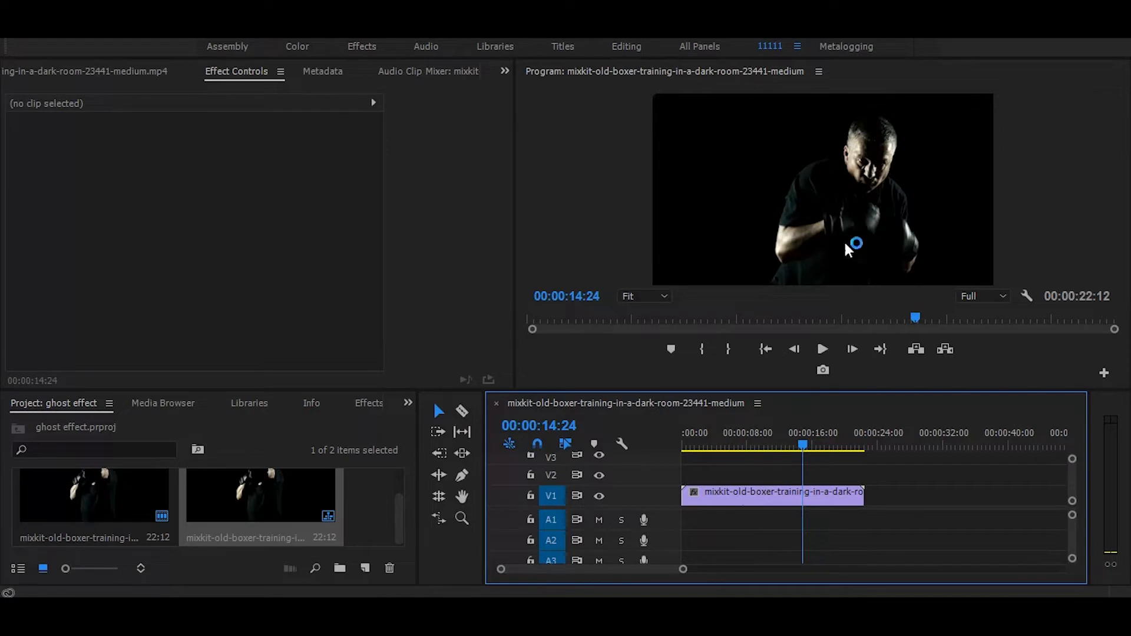
{"action": "mouse_move", "coordinate": [618, 386]}
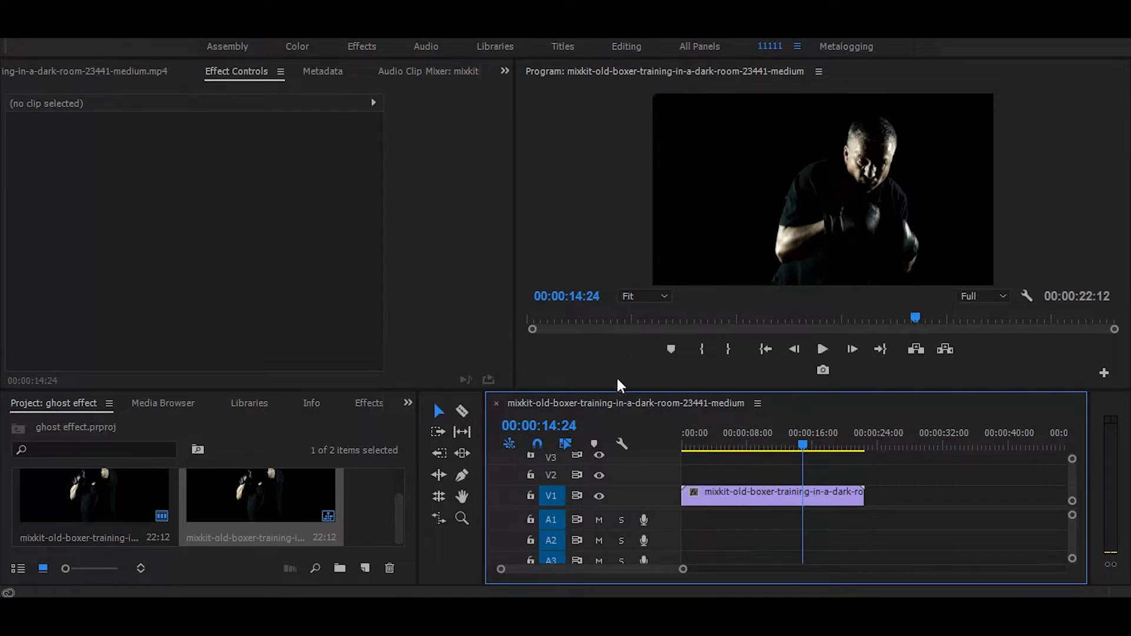
{"action": "mouse_move", "coordinate": [415, 439]}
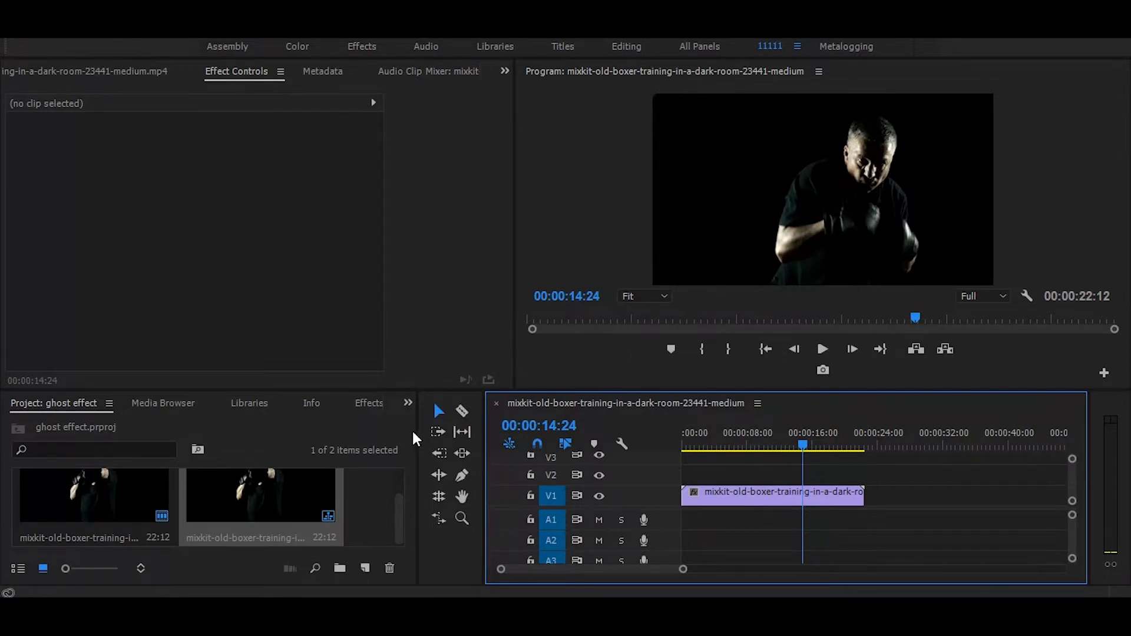
Apply Posterize Time to the boxer clip with Frame Rate set to 8.
{"action": "left_click", "coordinate": [368, 403]}
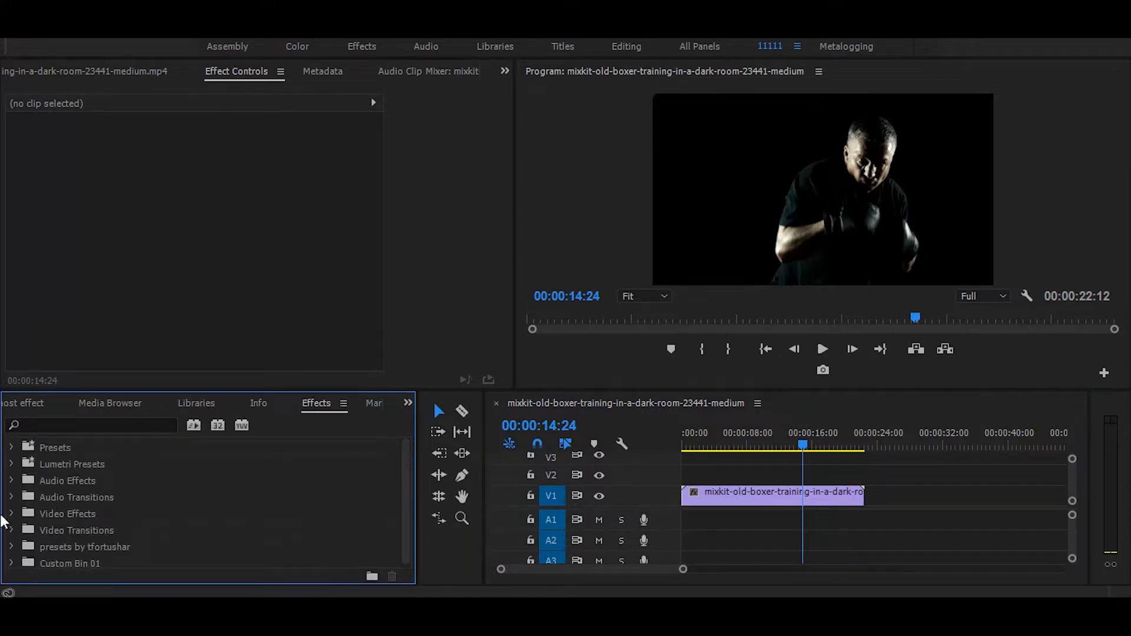
{"action": "left_click", "coordinate": [90, 426]}
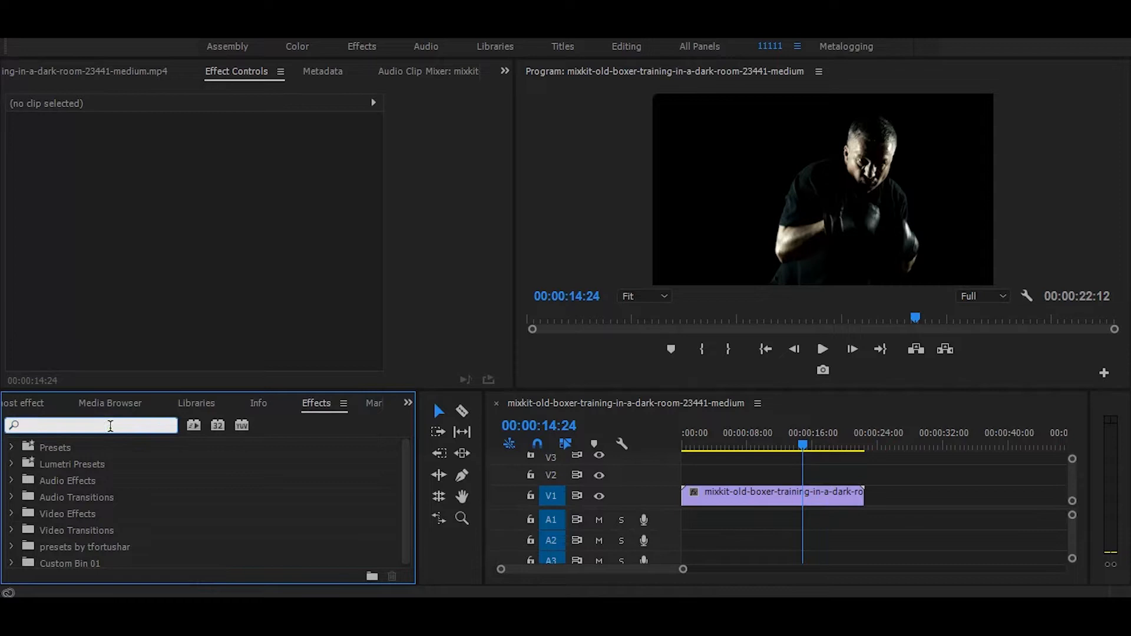
{"action": "type", "text": "posterize tim"}
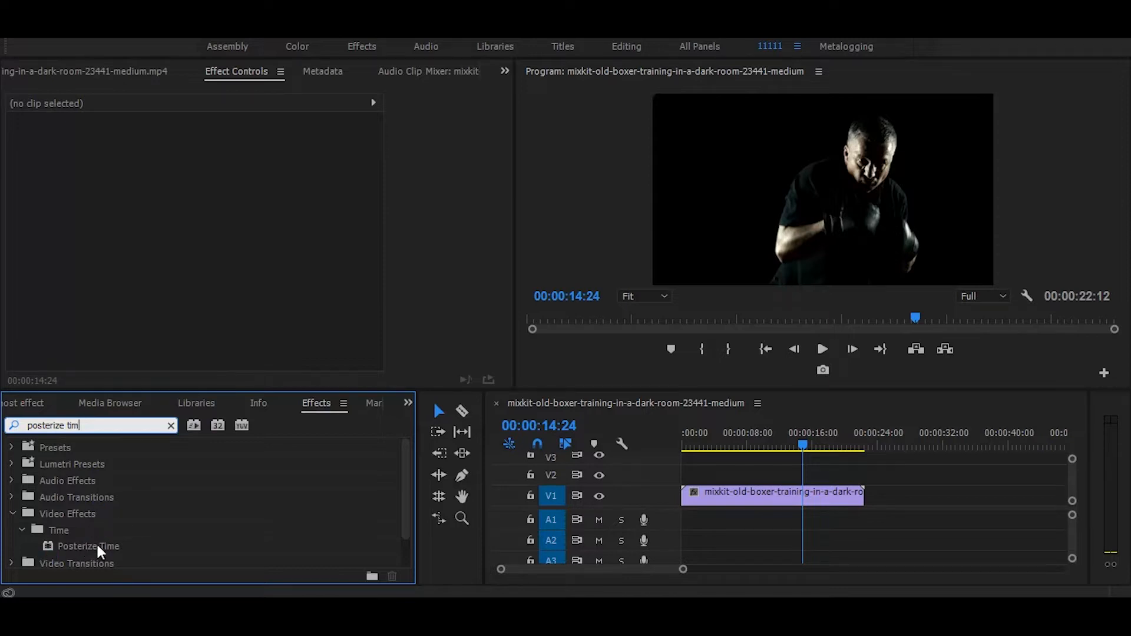
{"action": "left_click", "coordinate": [88, 547]}
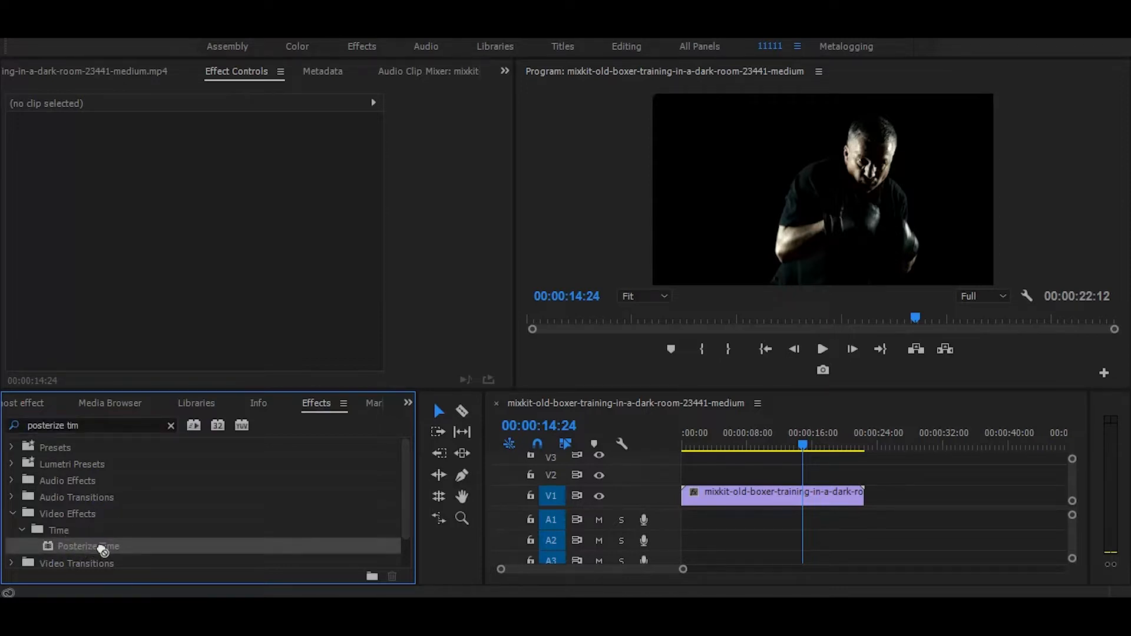
{"action": "left_click", "coordinate": [772, 495]}
{"action": "type", "text": "8"}
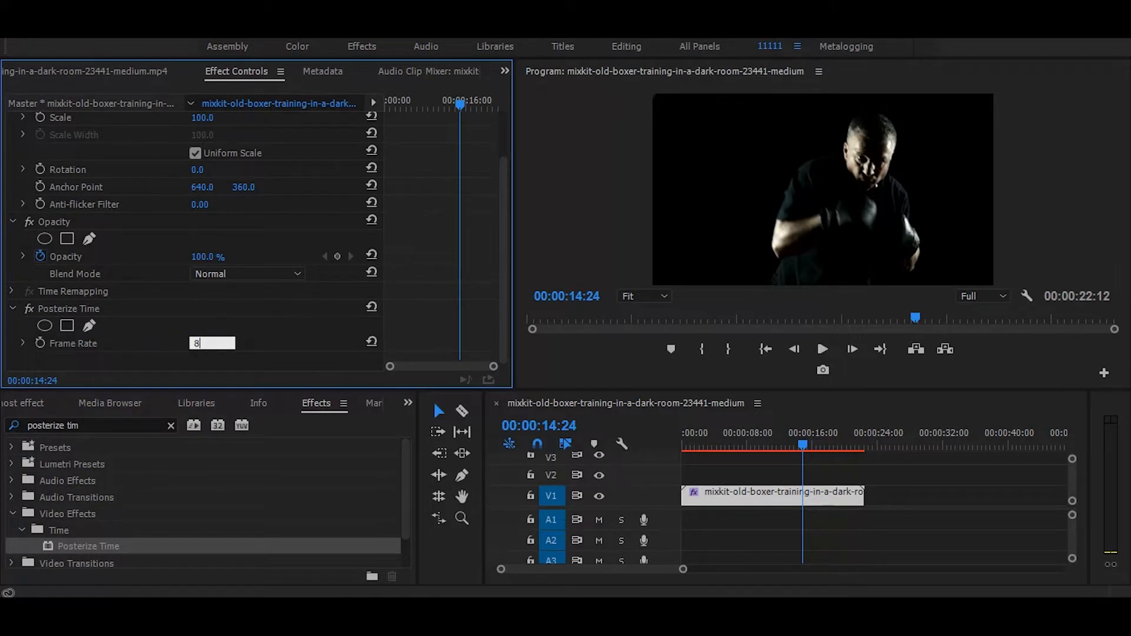
{"action": "key", "text": "Enter"}
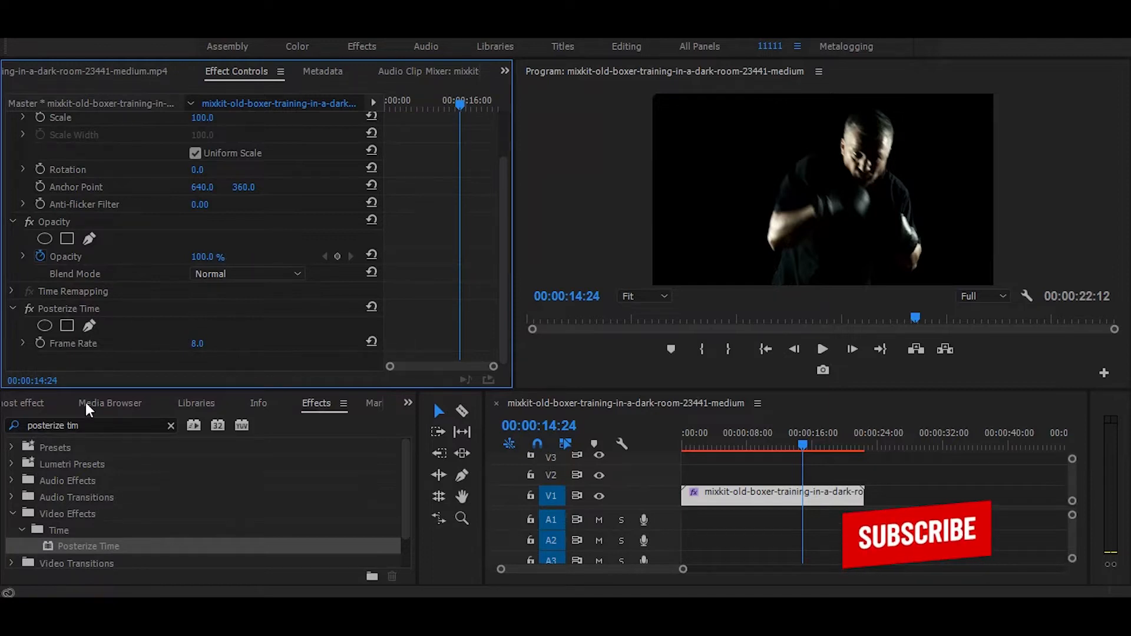
Find Echo in the Effects panel and apply it to the boxer clip.
{"action": "type", "text": "poste"}
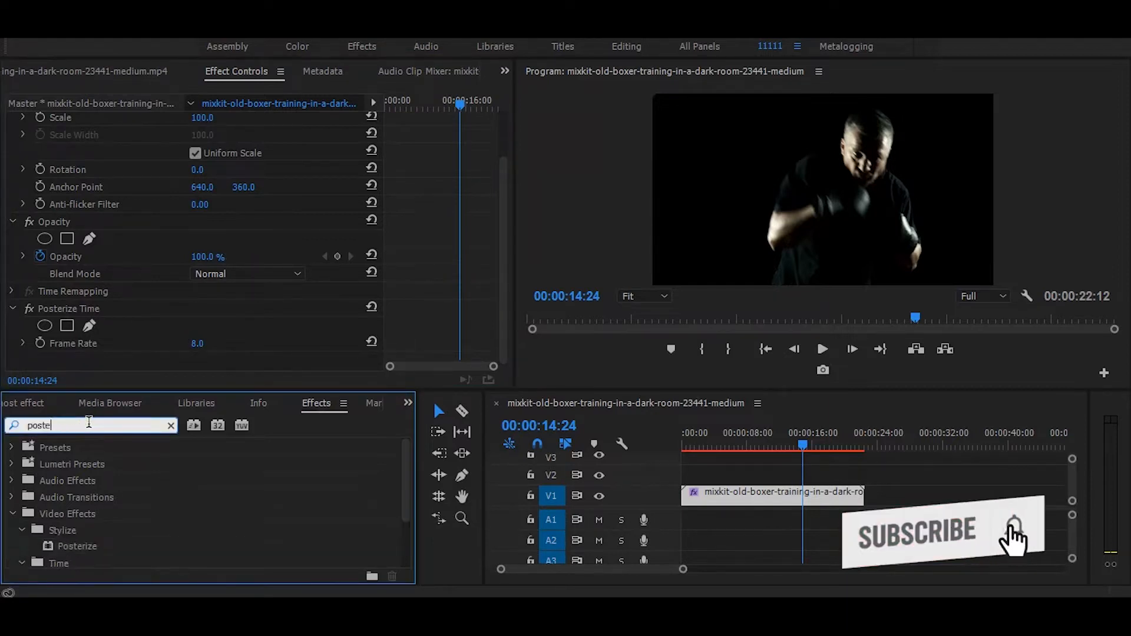
{"action": "type", "text": "echo"}
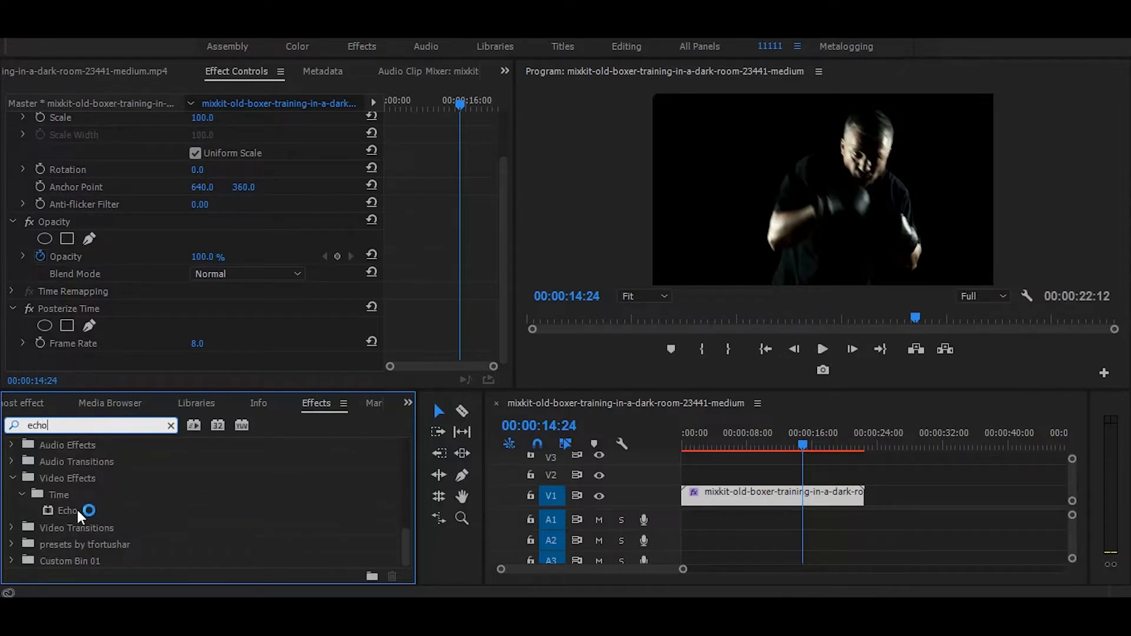
{"action": "left_click", "coordinate": [66, 510]}
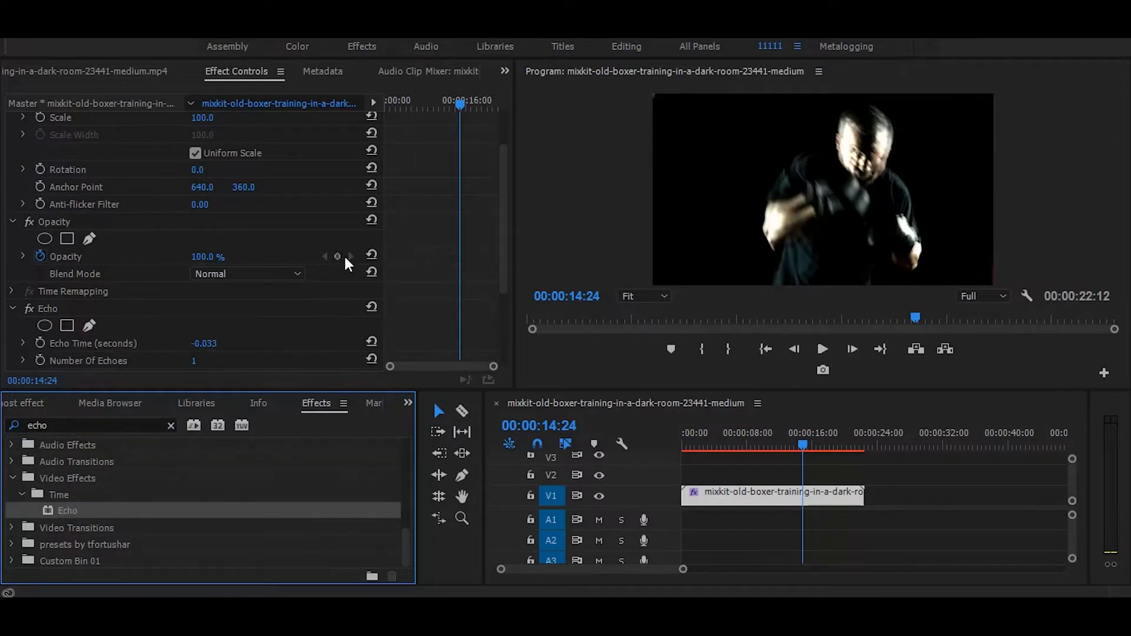
{"action": "scroll", "scroll_direction": "down", "scroll_amount": 3}
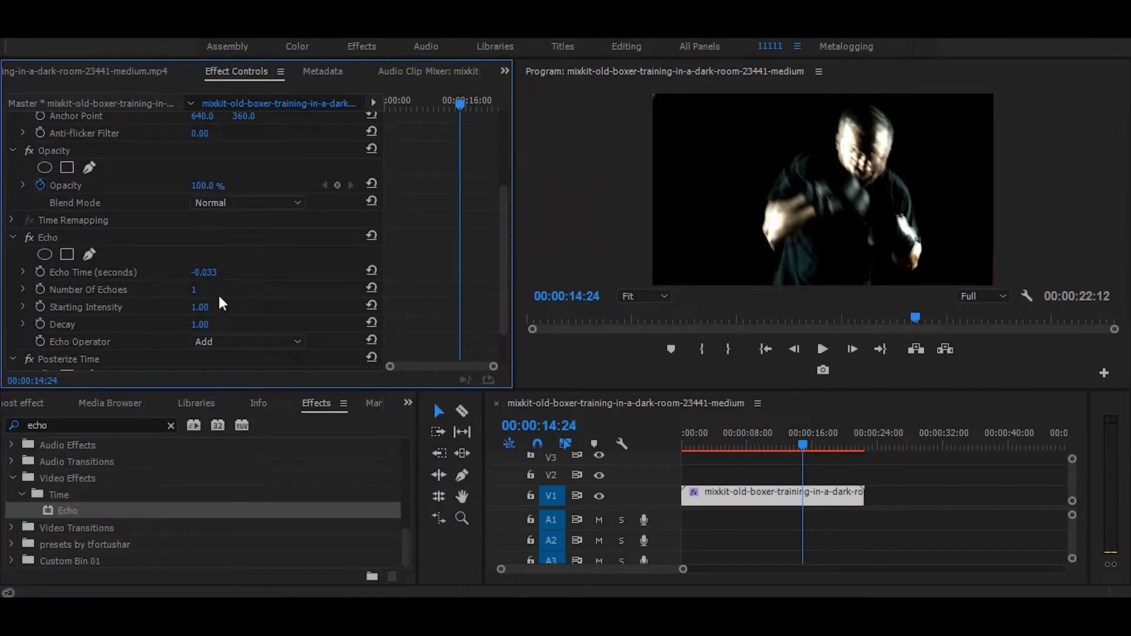
Set Echo to 5 echoes with a decay of 0.70.
{"action": "left_click", "coordinate": [195, 290]}
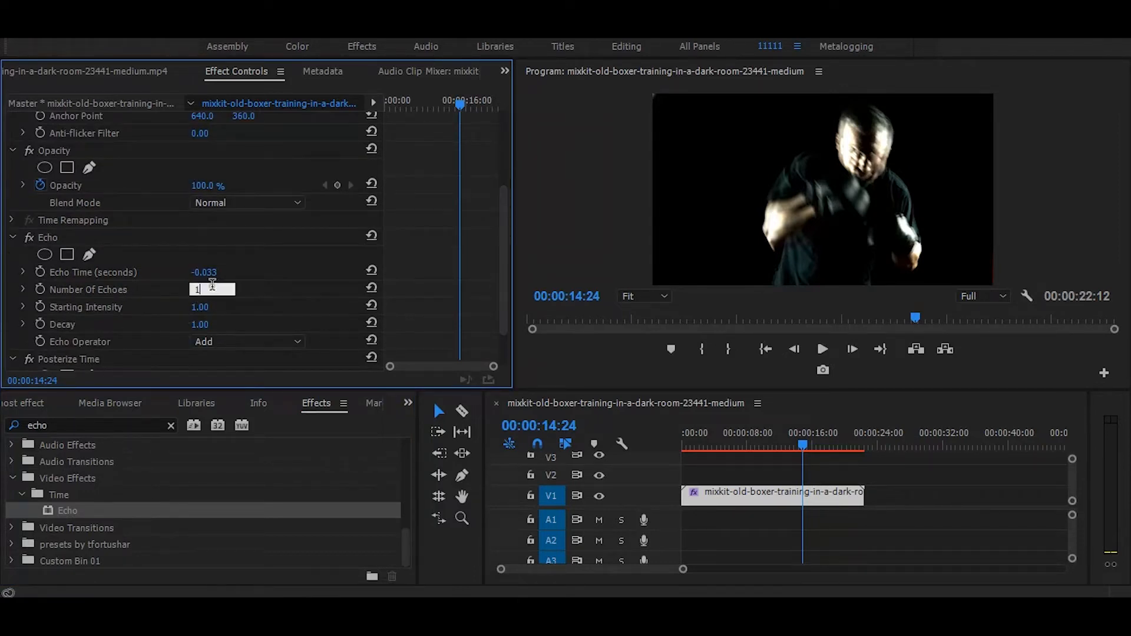
{"action": "type", "text": "5"}
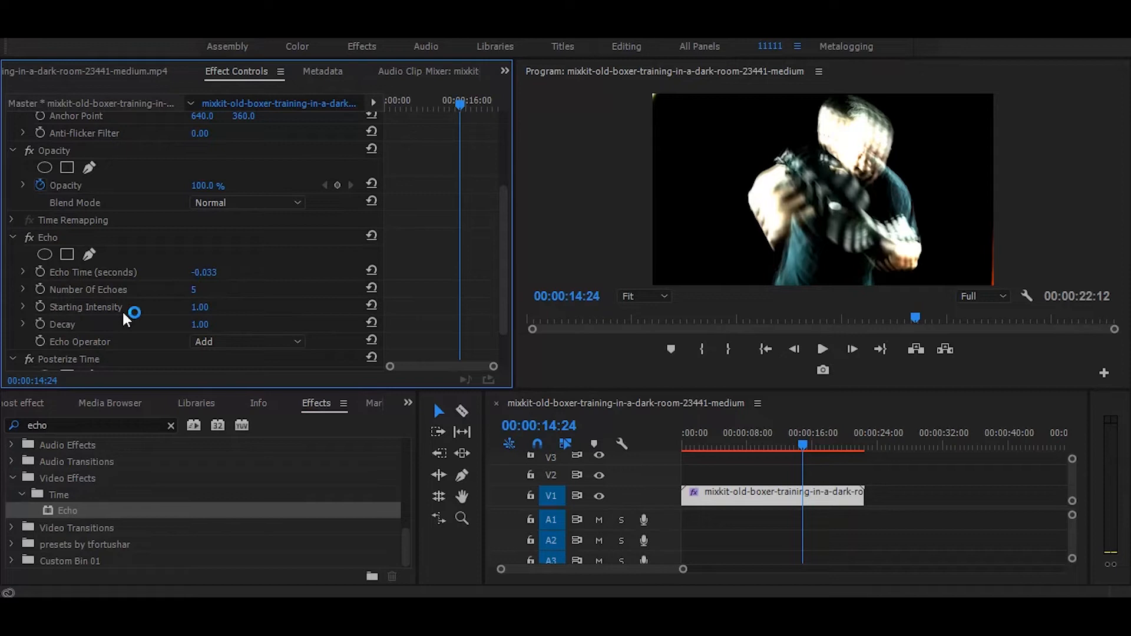
{"action": "left_click", "coordinate": [203, 324]}
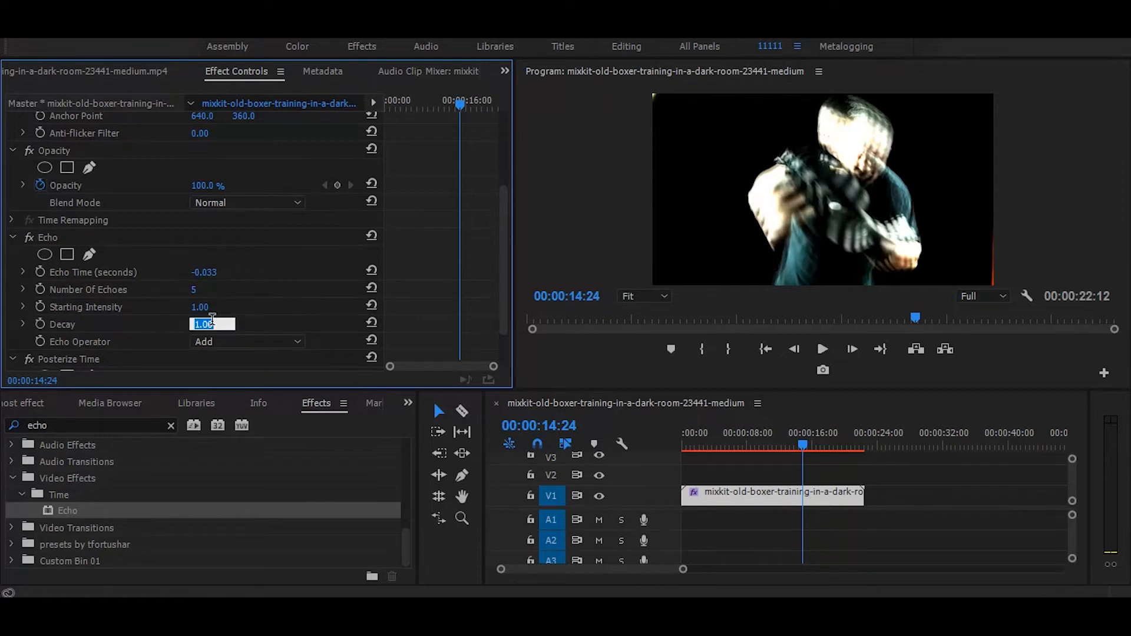
{"action": "type", "text": "0"}
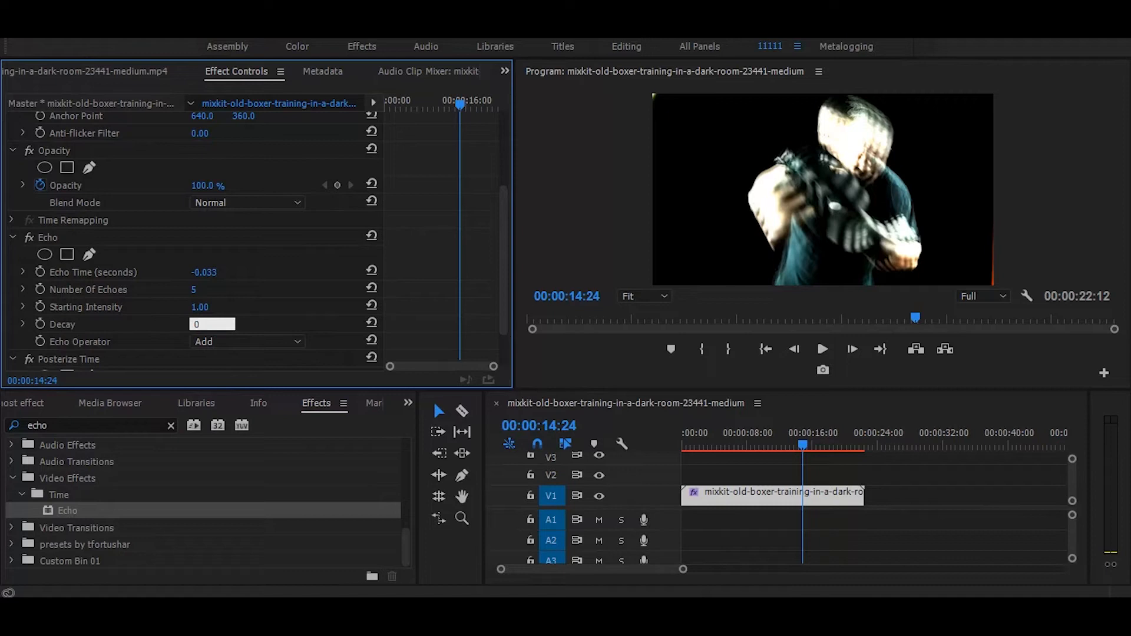
{"action": "left_click_drag", "start_coordinate": [205, 324], "coordinate": [211, 324]}
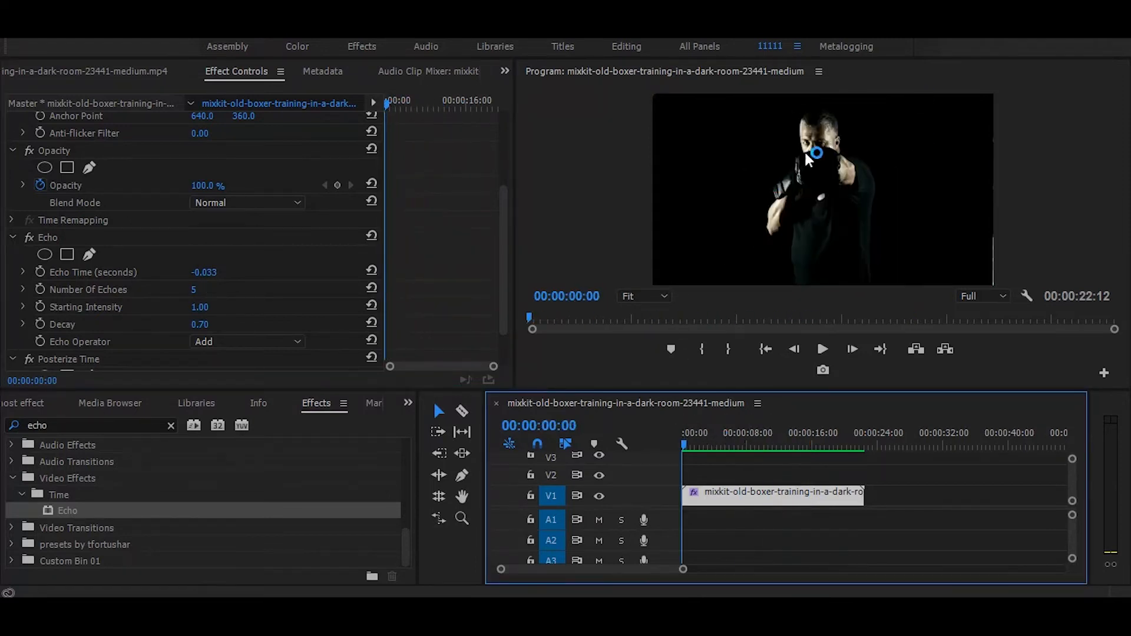
{"action": "left_click", "coordinate": [823, 349]}
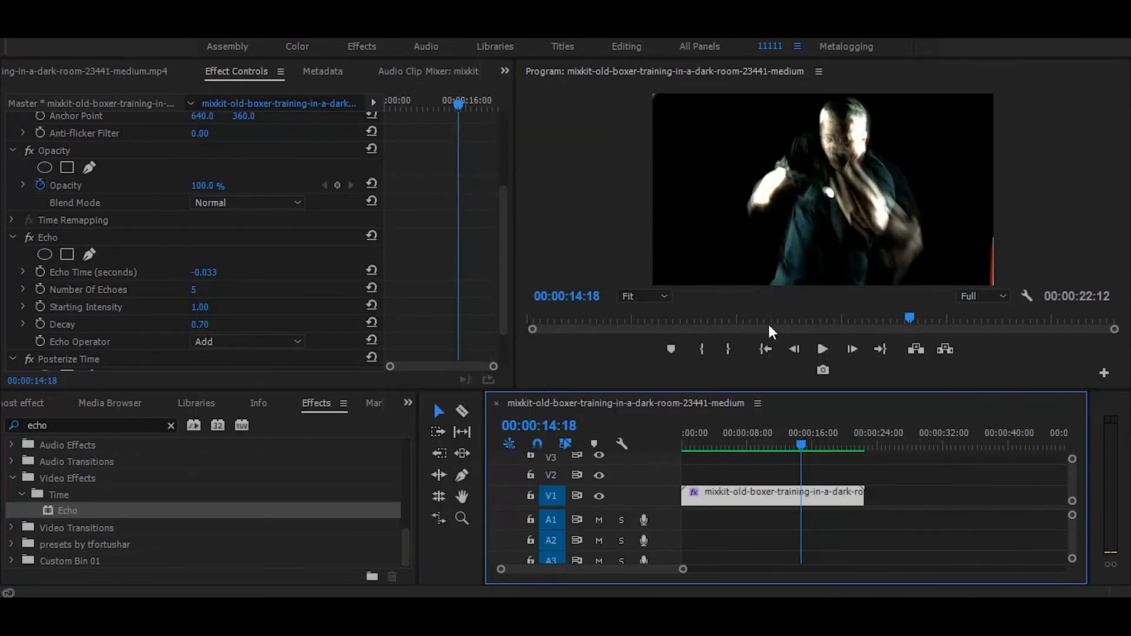
{"action": "left_click", "coordinate": [775, 443]}
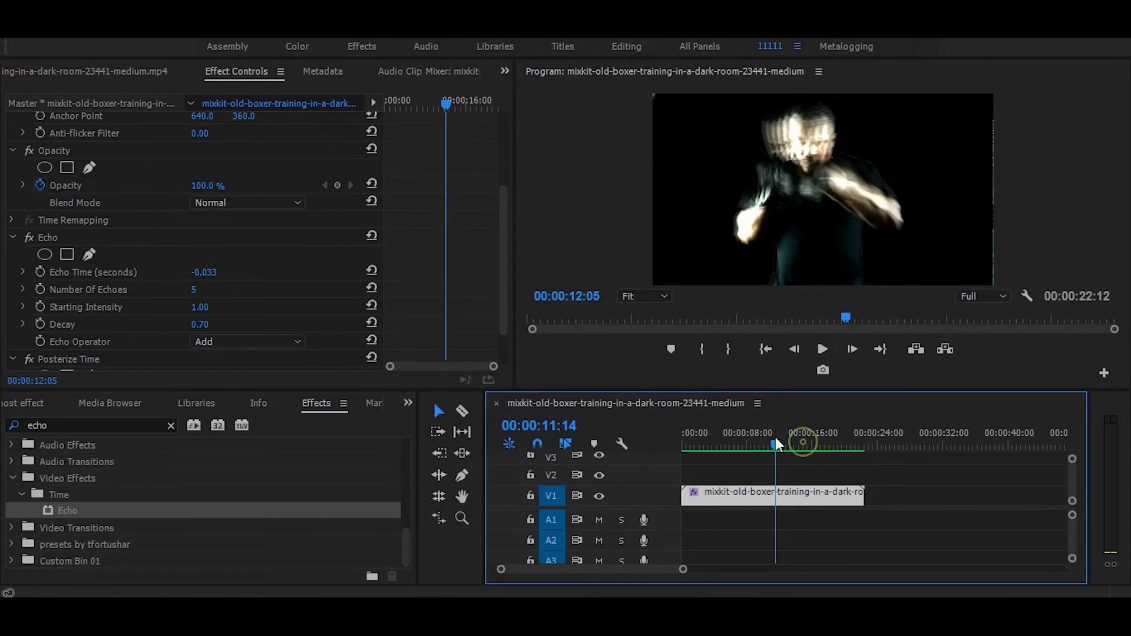
{"action": "left_click_drag", "start_coordinate": [775, 446], "coordinate": [793, 446]}
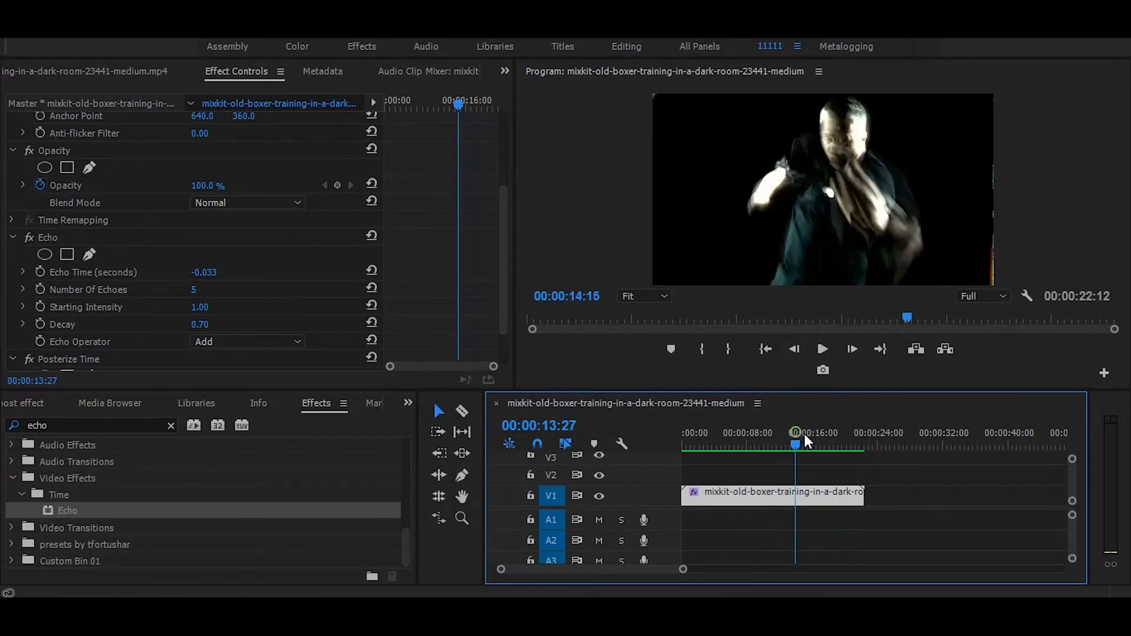